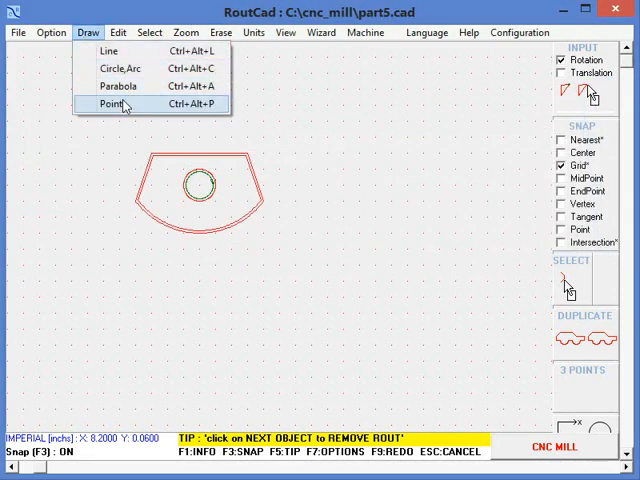
Open Configuration to check the English work language and inch units
click(113, 104)
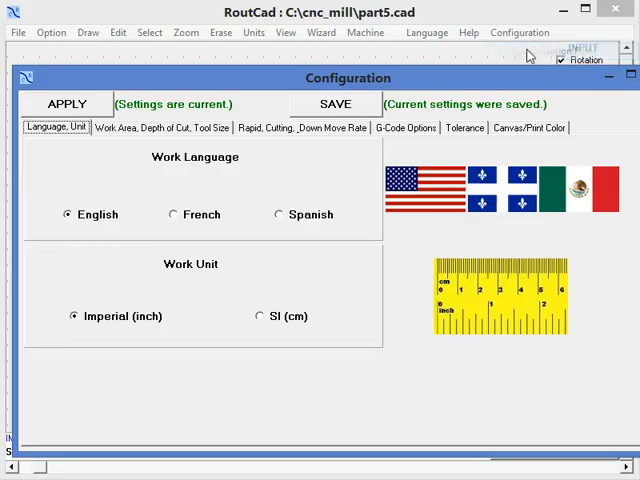
mouse_move(332, 338)
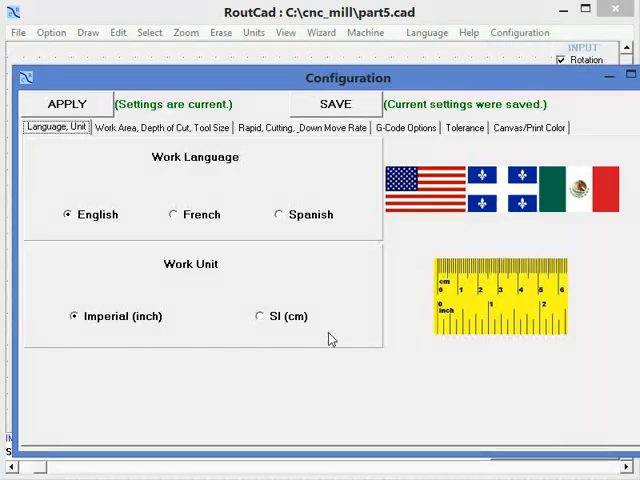
Review Work Area, Rapid/Cutting rates, G-Code Options and Tolerance configuration settings
click(176, 127)
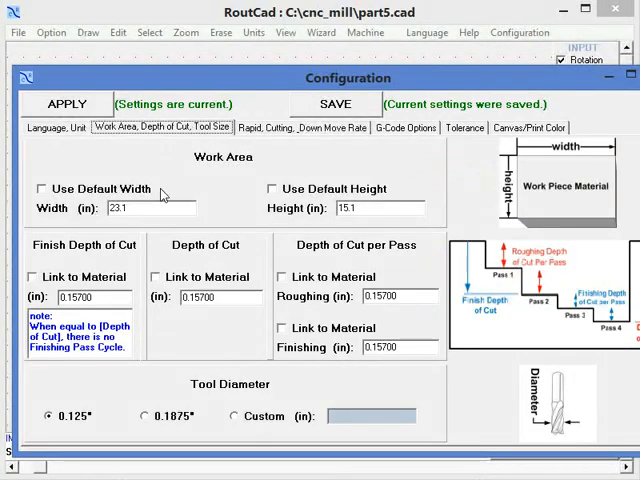
click(301, 127)
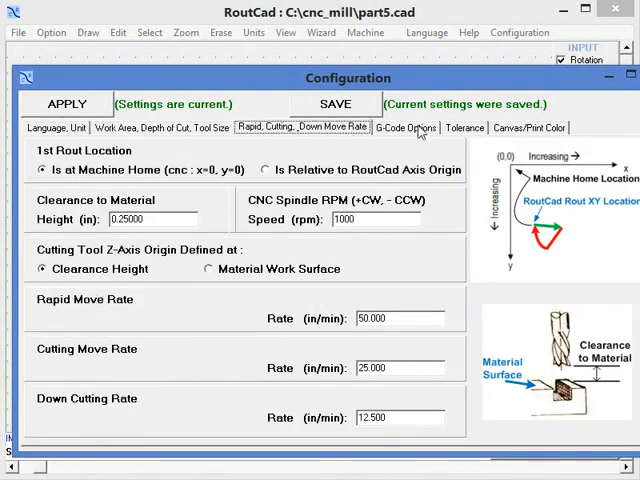
click(405, 127)
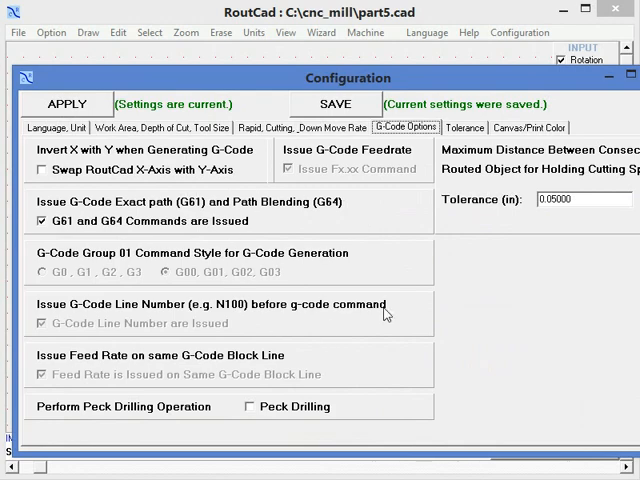
click(464, 127)
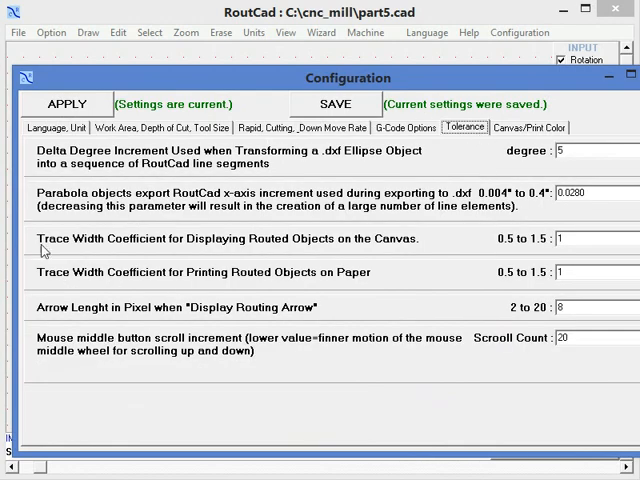
mouse_move(44, 251)
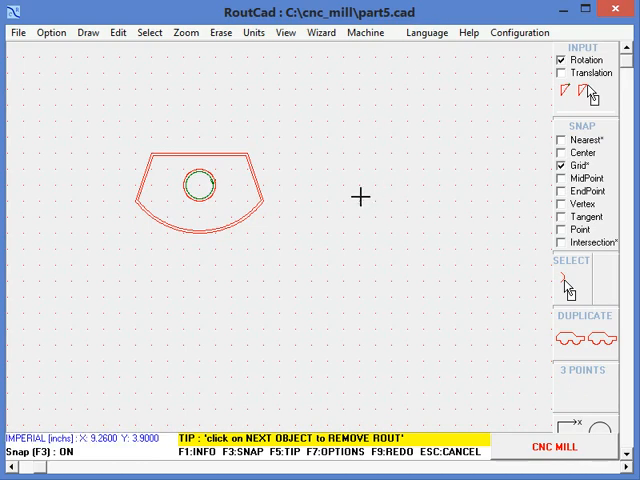
mouse_move(282, 151)
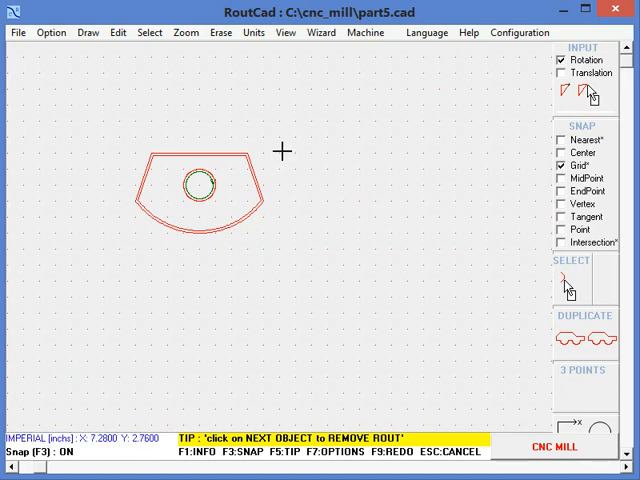
mouse_move(200, 195)
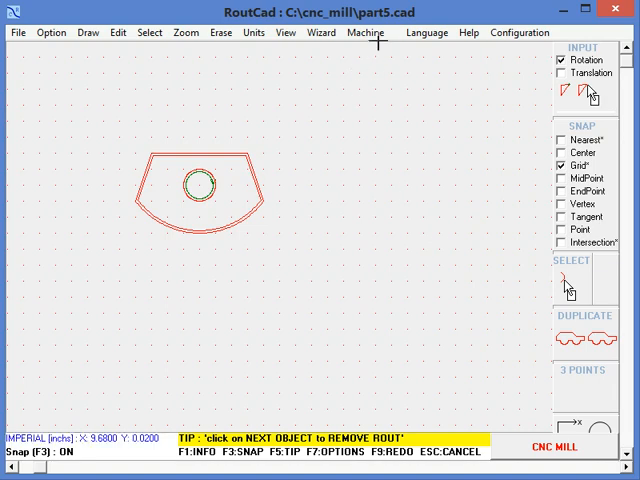
Rout the part5 outline semi-automatically, adding direction arrows, then pick the next object
click(366, 32)
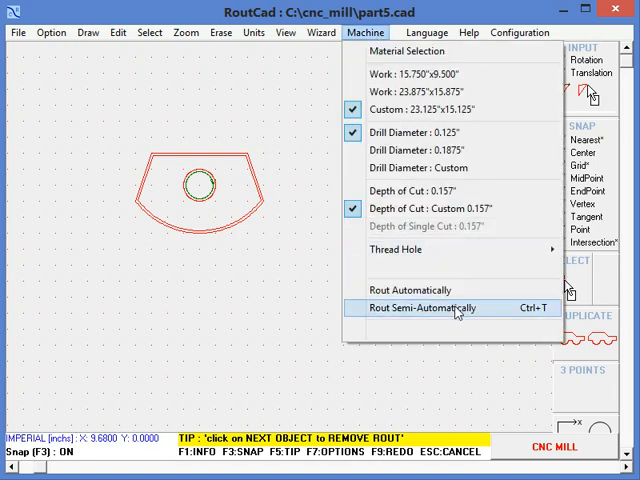
click(422, 307)
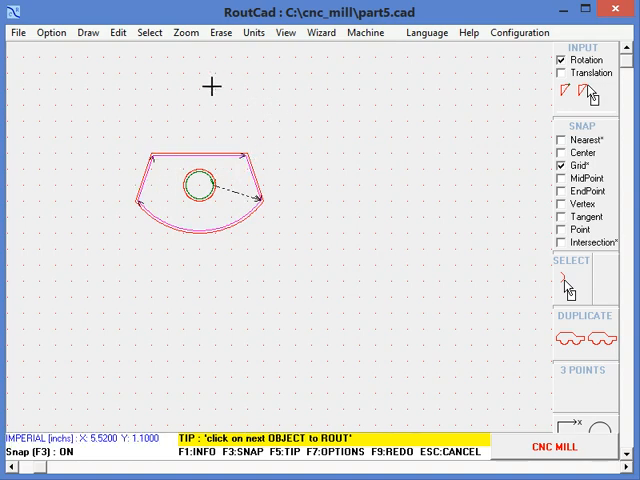
click(17, 32)
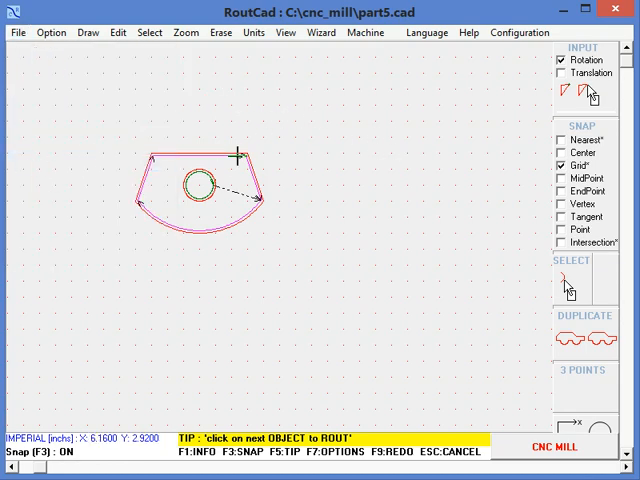
mouse_move(55, 150)
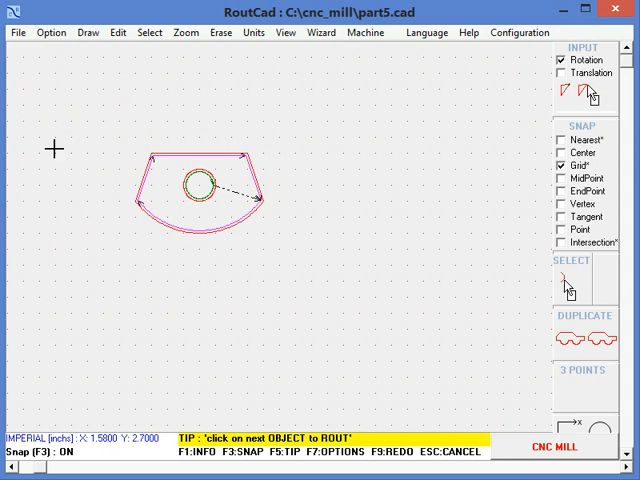
mouse_move(262, 187)
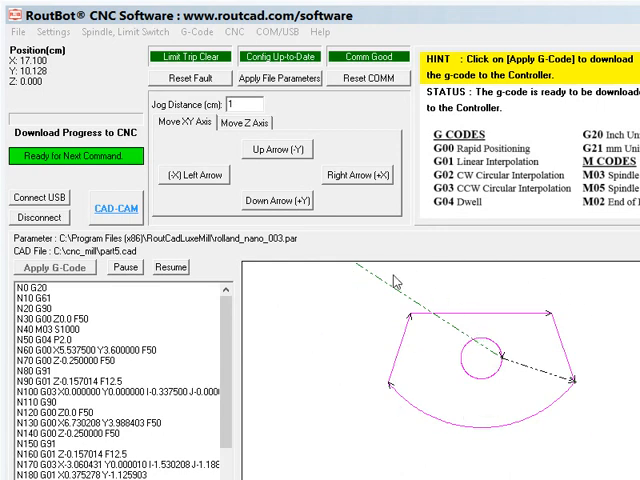
mouse_move(524, 322)
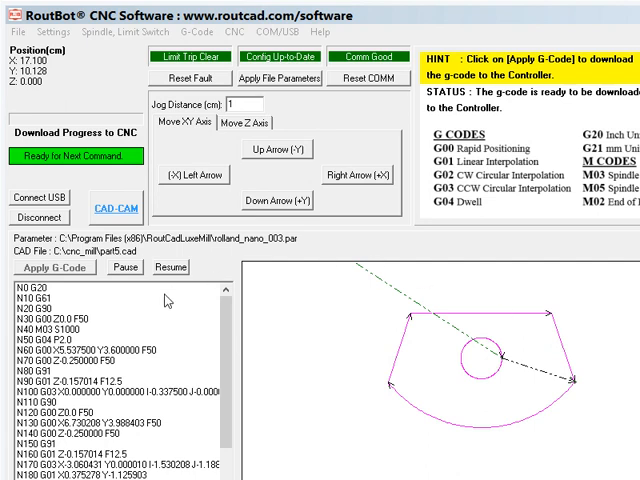
Download part5's G-code to the controller and confirm the CNC movement warning
click(54, 267)
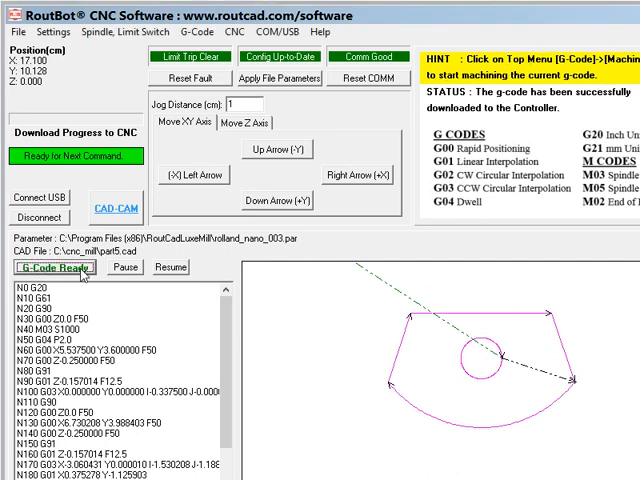
click(193, 32)
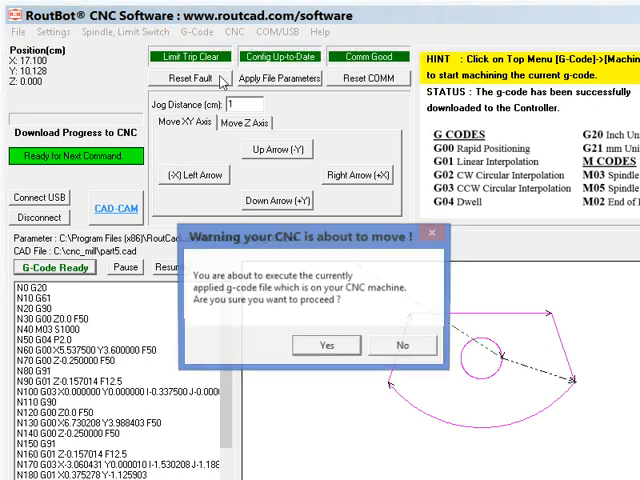
click(326, 345)
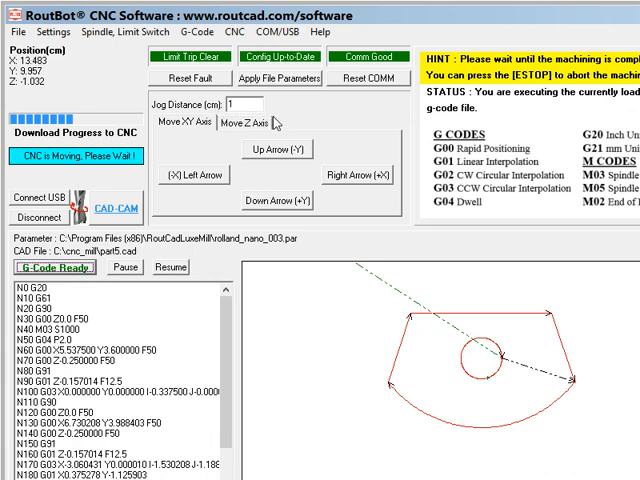
click(53, 31)
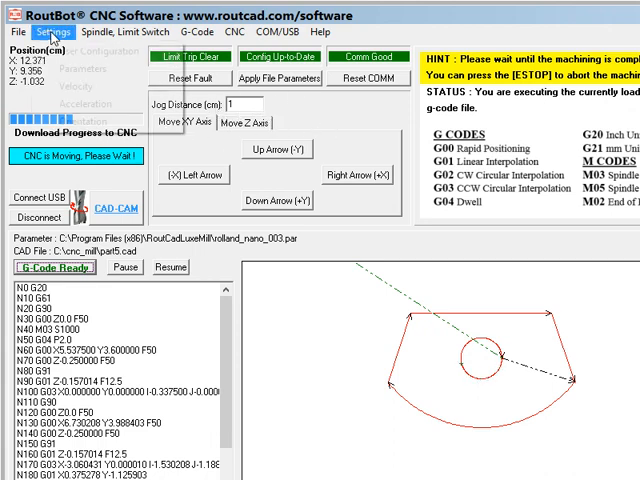
click(54, 32)
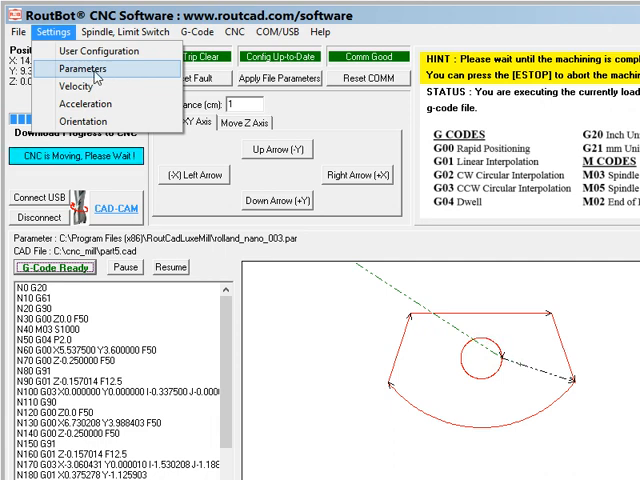
mouse_move(73, 87)
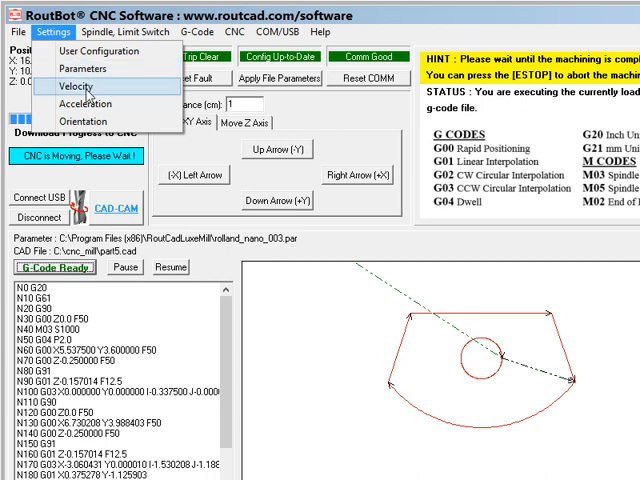
mouse_move(86, 104)
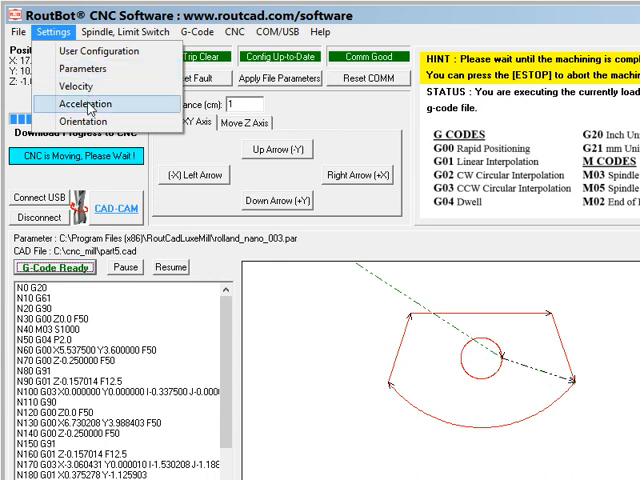
mouse_move(83, 121)
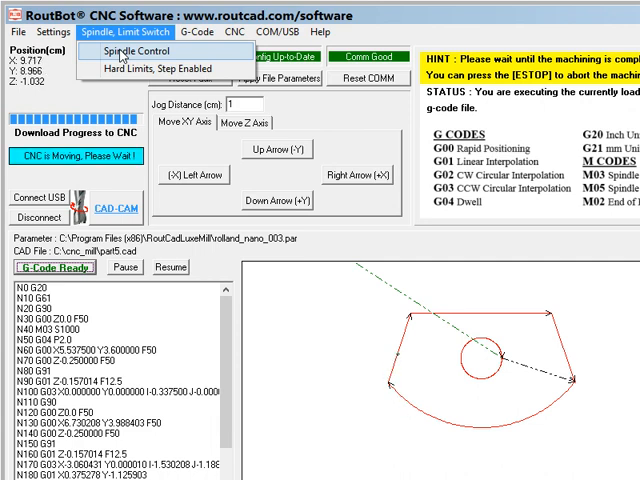
mouse_move(130, 68)
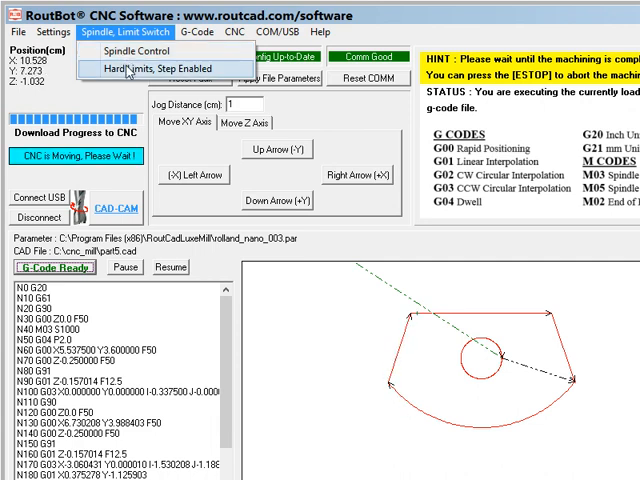
click(234, 31)
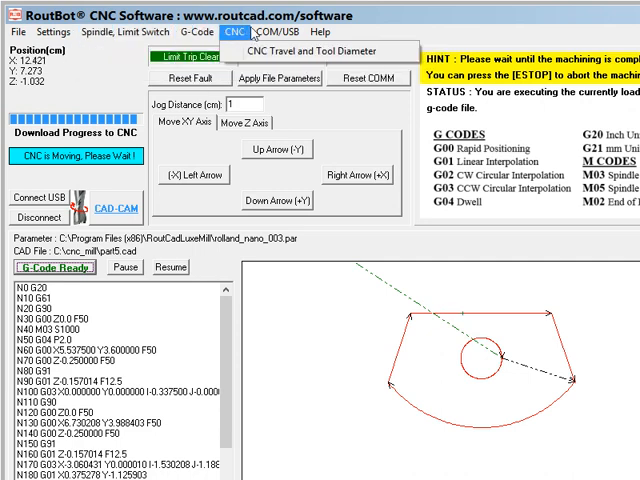
click(267, 31)
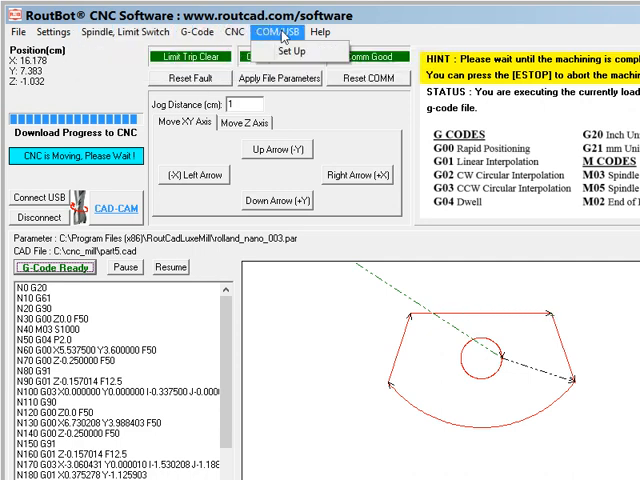
click(275, 51)
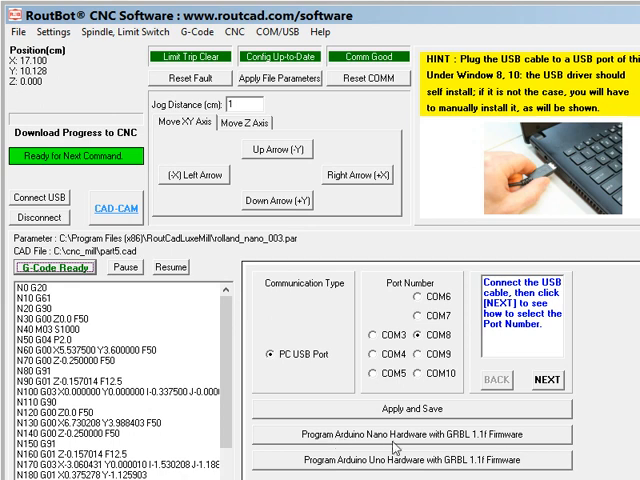
click(184, 31)
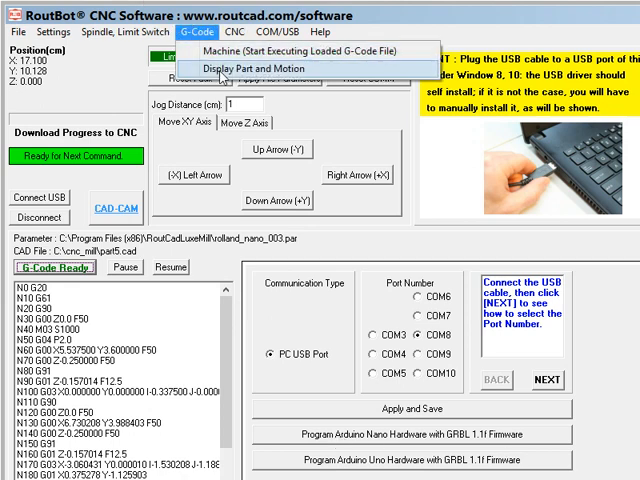
click(247, 68)
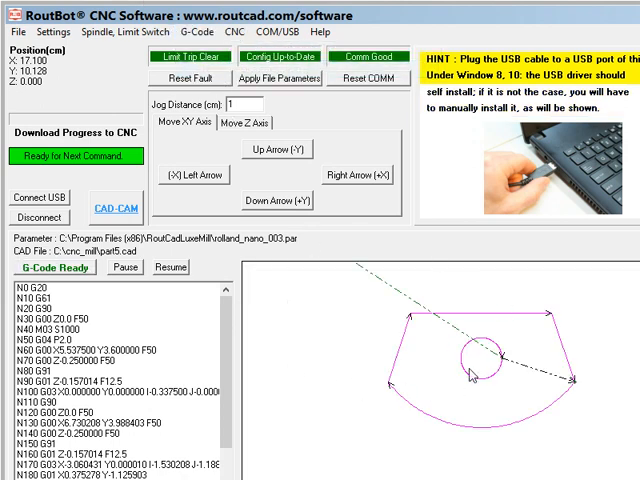
click(13, 31)
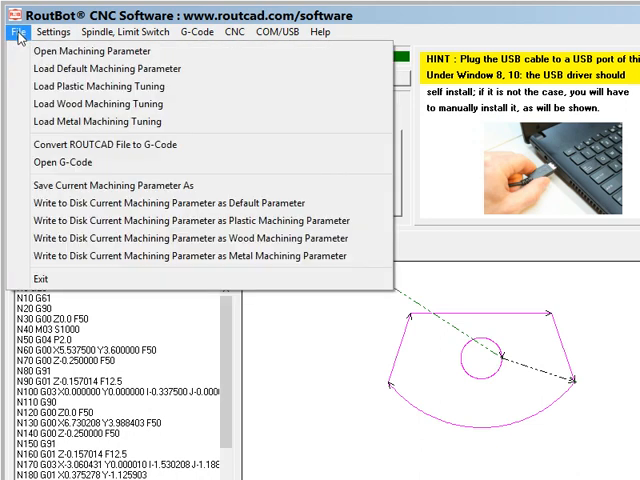
mouse_move(98, 104)
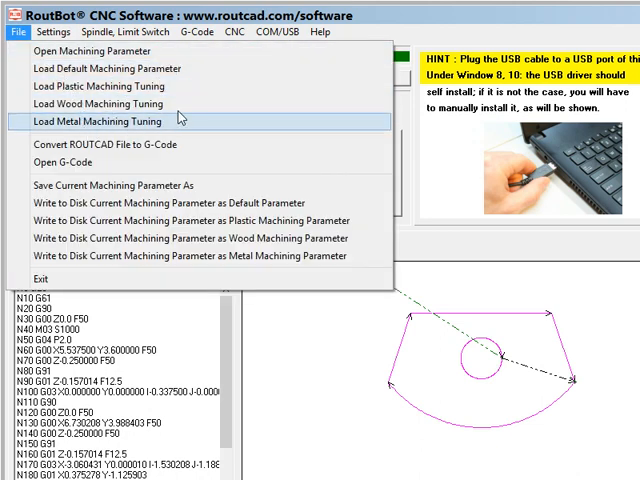
mouse_move(99, 86)
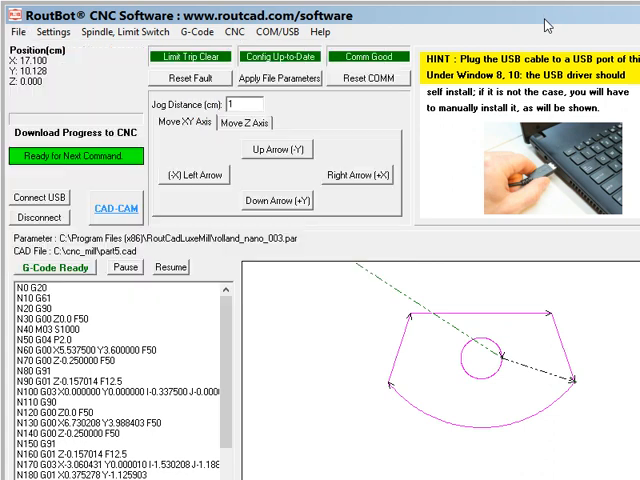
mouse_move(407, 258)
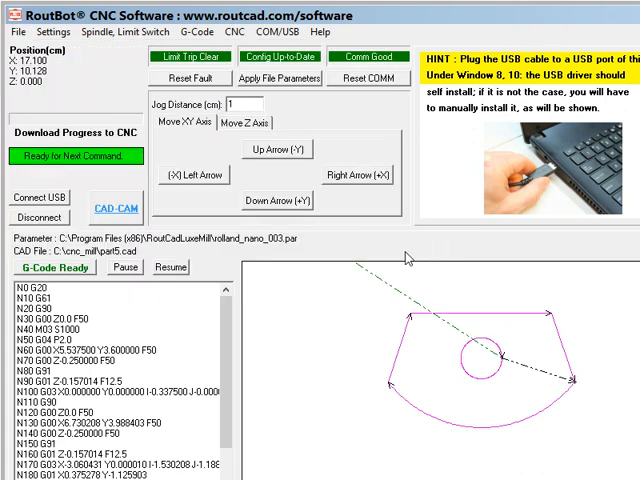